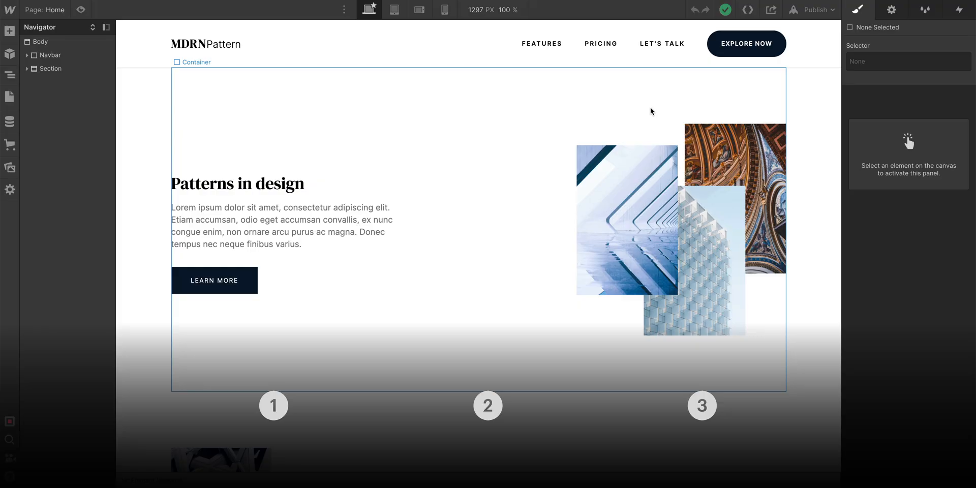
- Show the Style Manager listing tag styles and classes like Navbar and Container
left_click(925, 9)
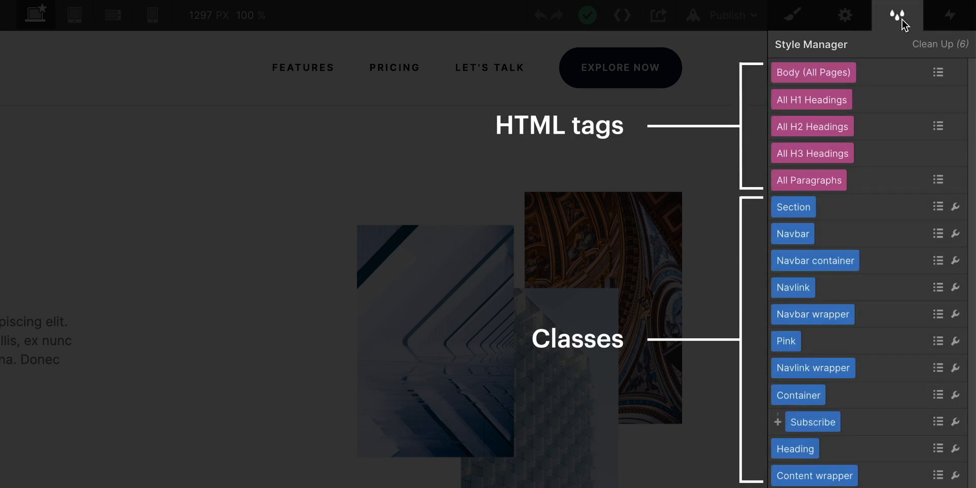
left_click(10, 201)
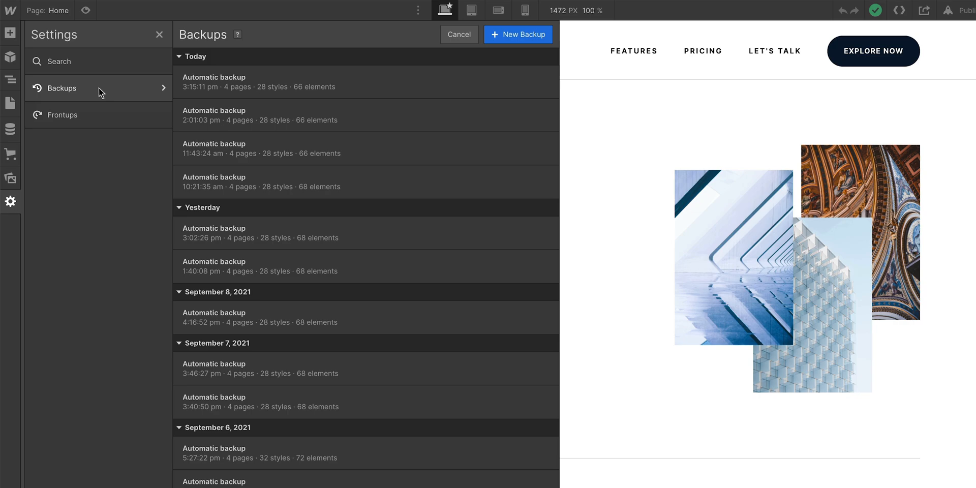
left_click(62, 115)
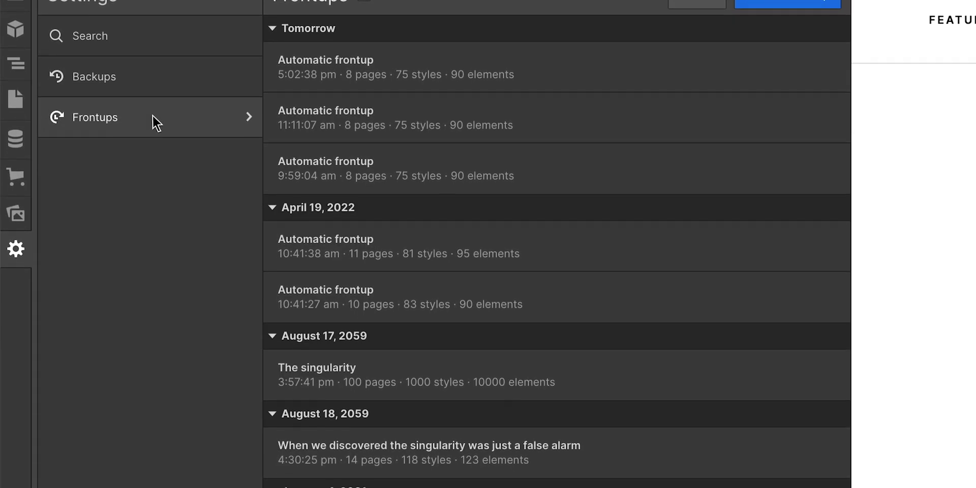
left_click(898, 15)
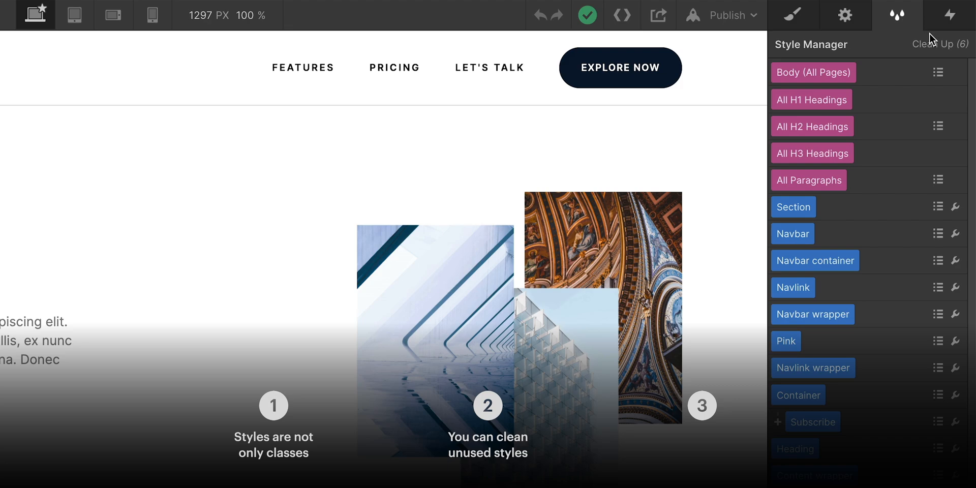
- Remove the six unused classes via Clean Up (6), leaving the count at zero
left_click(940, 44)
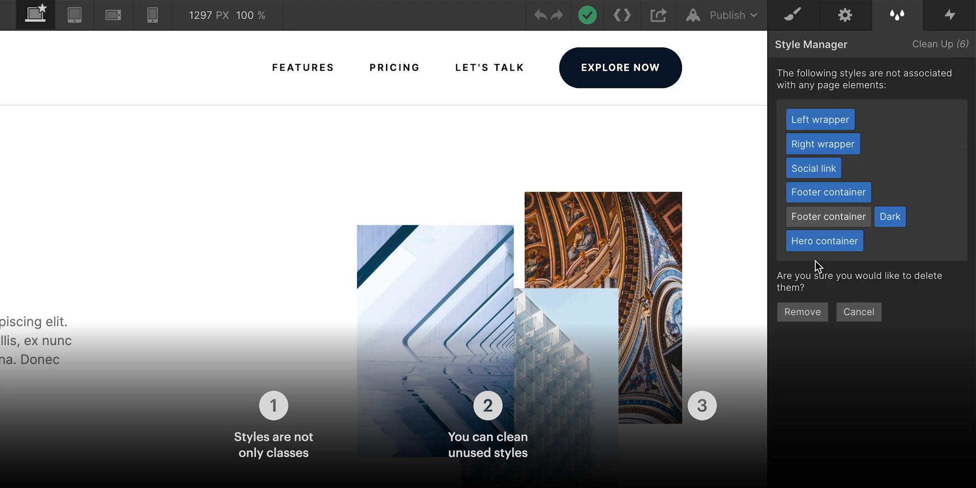
left_click(802, 312)
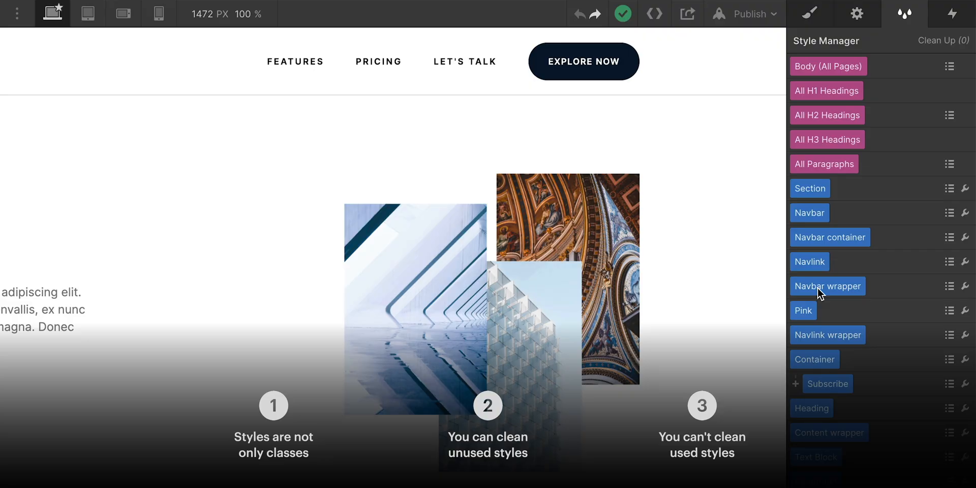
mouse_move(805, 322)
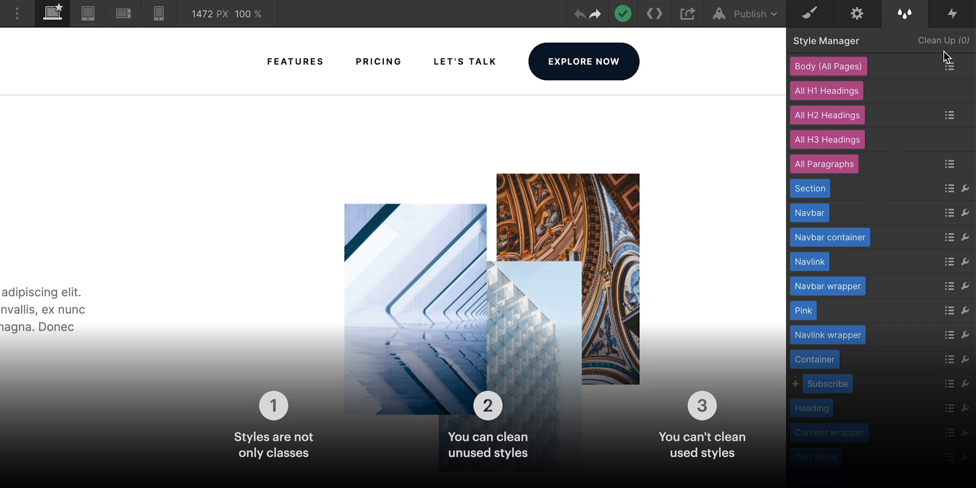
- Confirm Clean Up finds none, then locate and delete the page's only Pink element
left_click(941, 40)
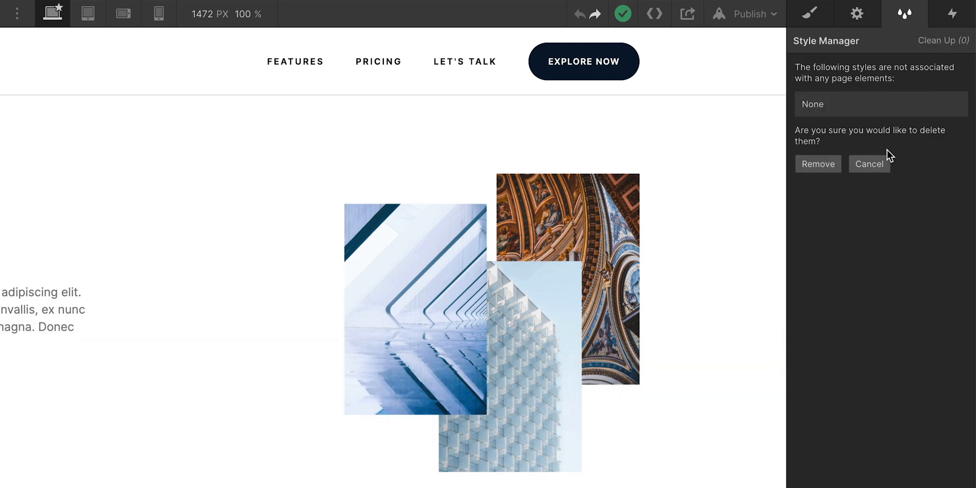
left_click(868, 164)
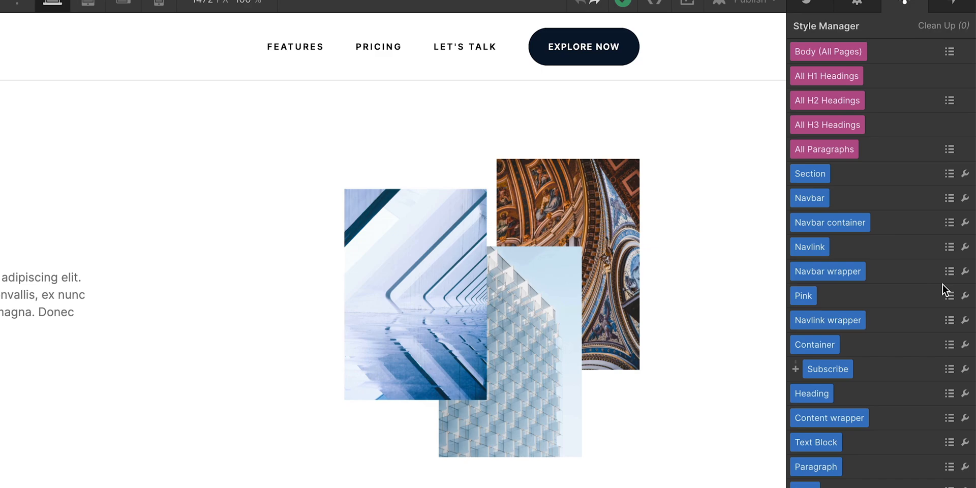
left_click(949, 295)
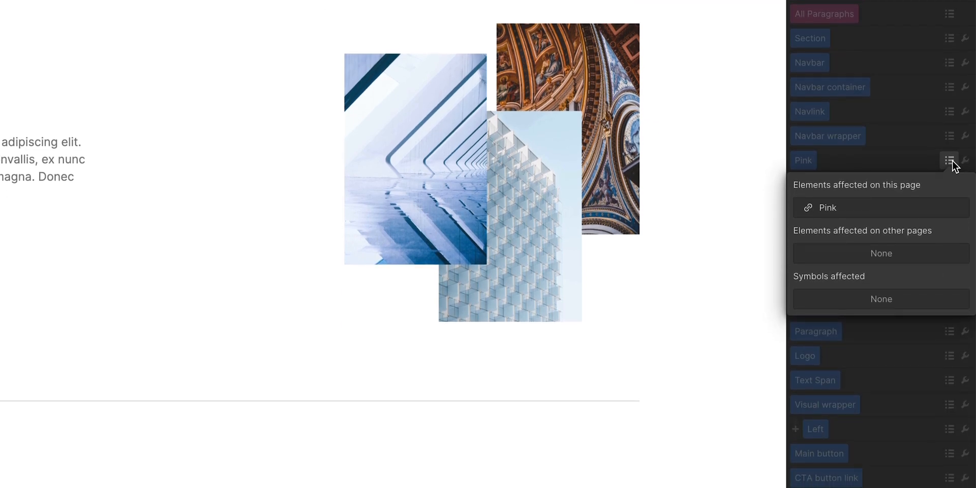
mouse_move(871, 213)
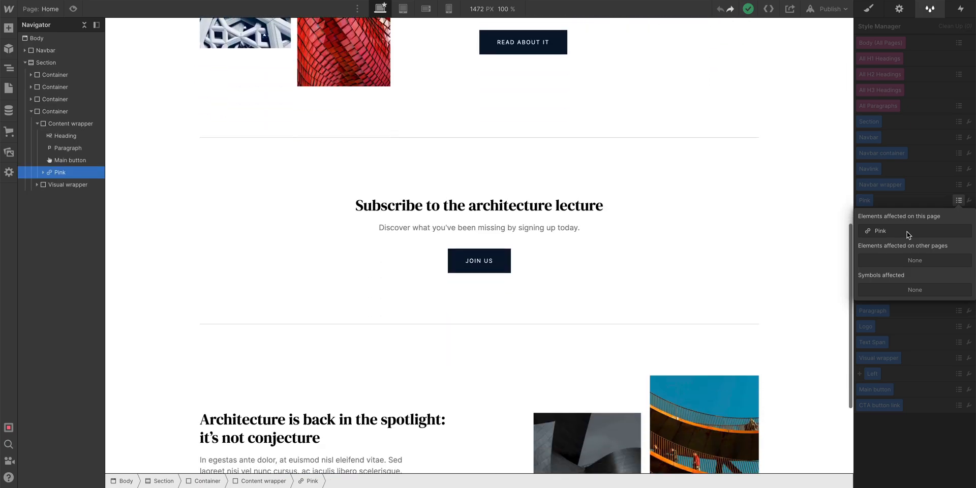
scroll("down", 3)
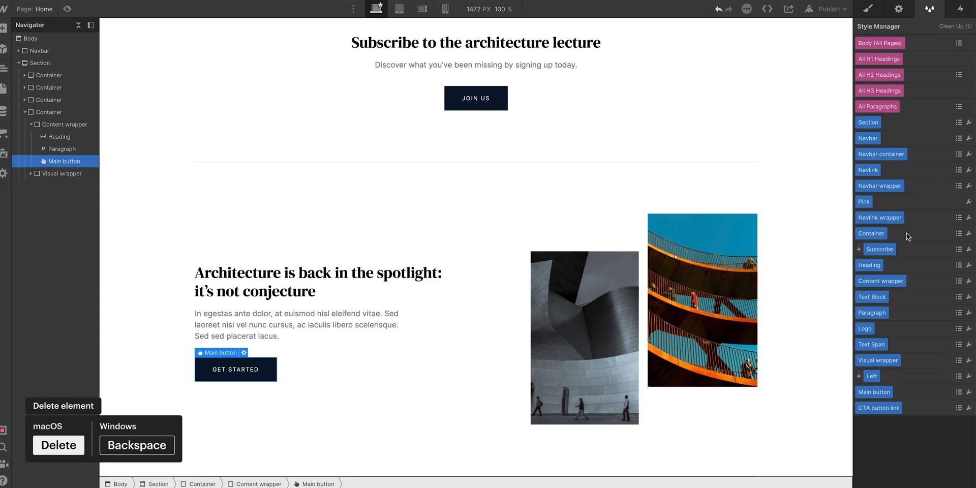
- Remove the now-unused Pink class via Clean Up (1)
left_click(954, 26)
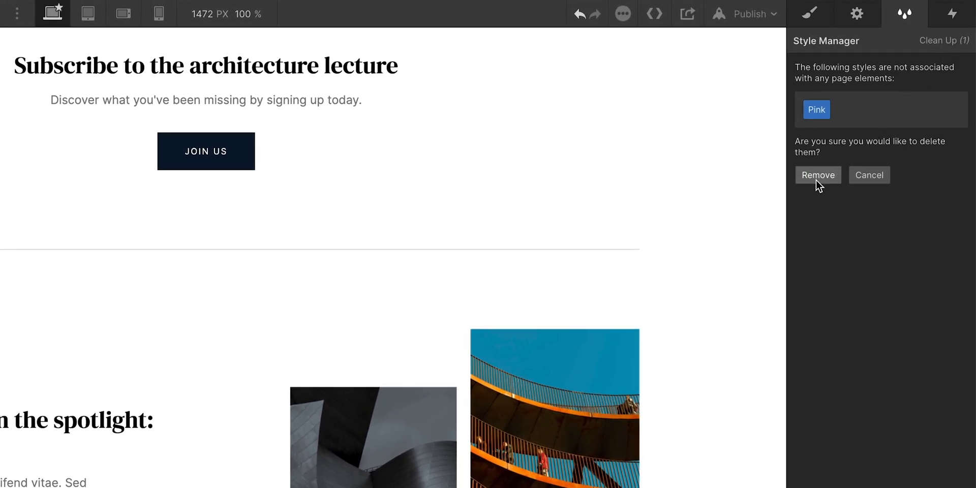
left_click(818, 175)
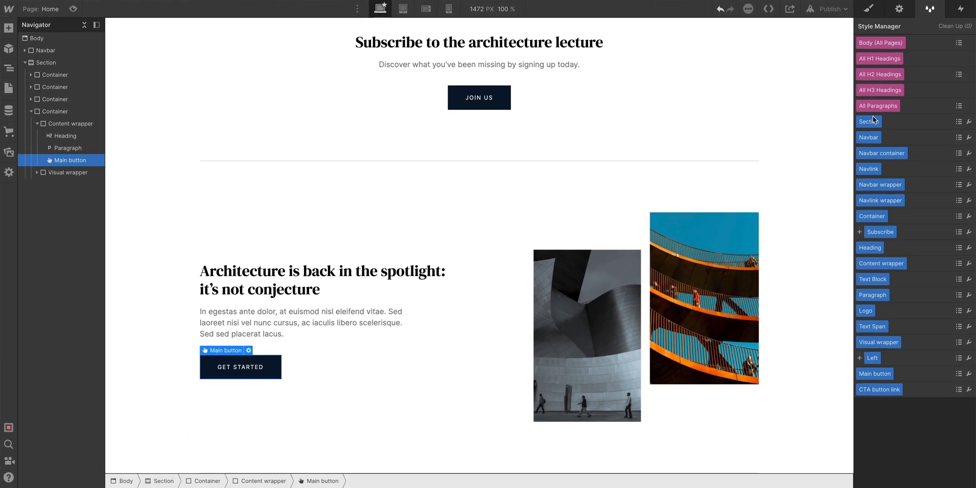